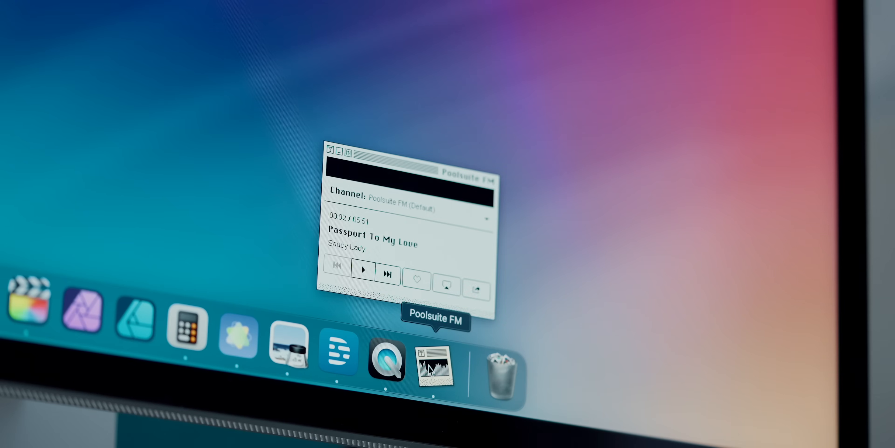
# Launch Poolsuite FM from the Dock and pick another radio channel from the Channel list
pyautogui.click(363, 269)
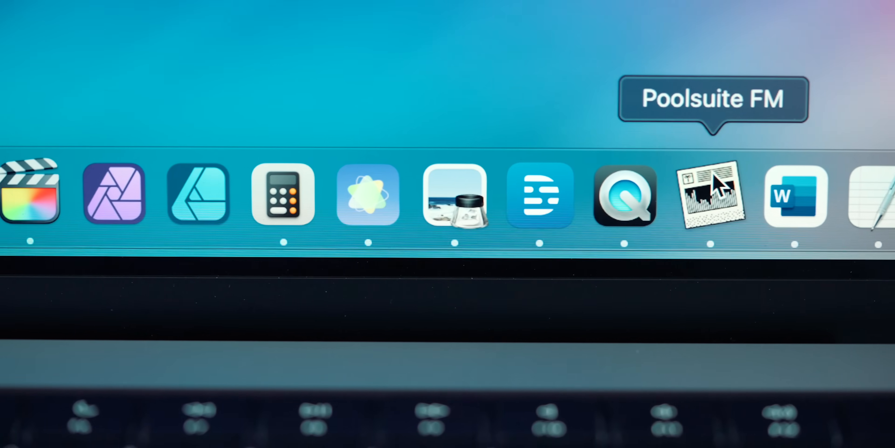
pyautogui.click(710, 194)
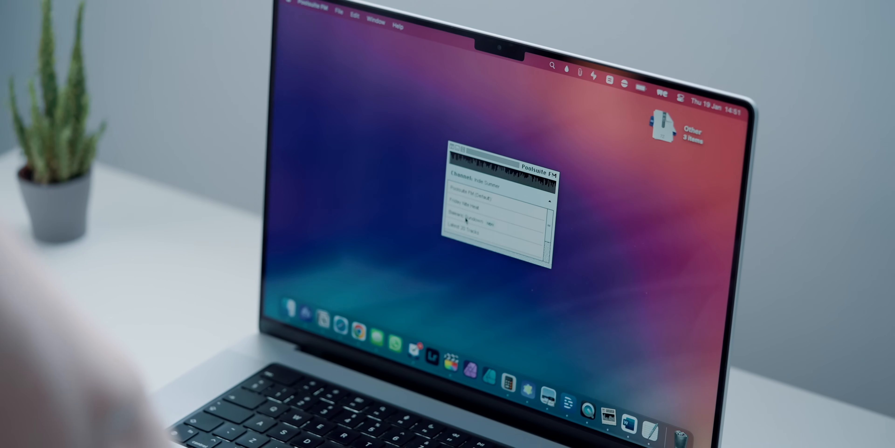
pyautogui.click(522, 261)
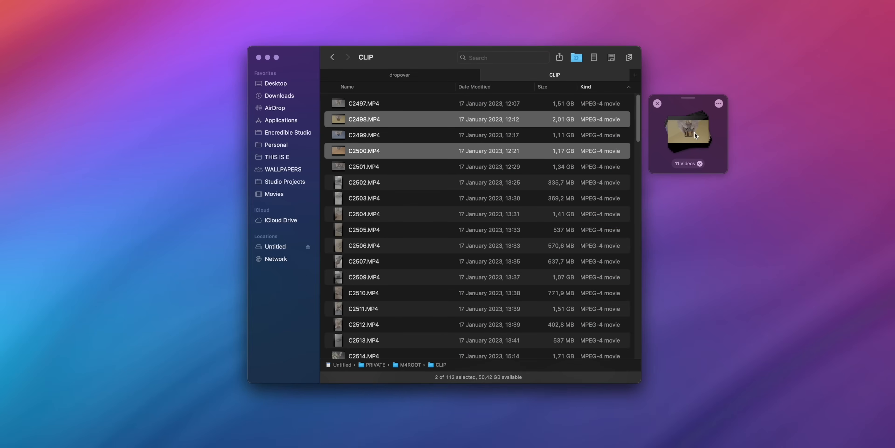
# Expand the Dropover shelf stack and browse the eleven shelved video clips
pyautogui.click(699, 164)
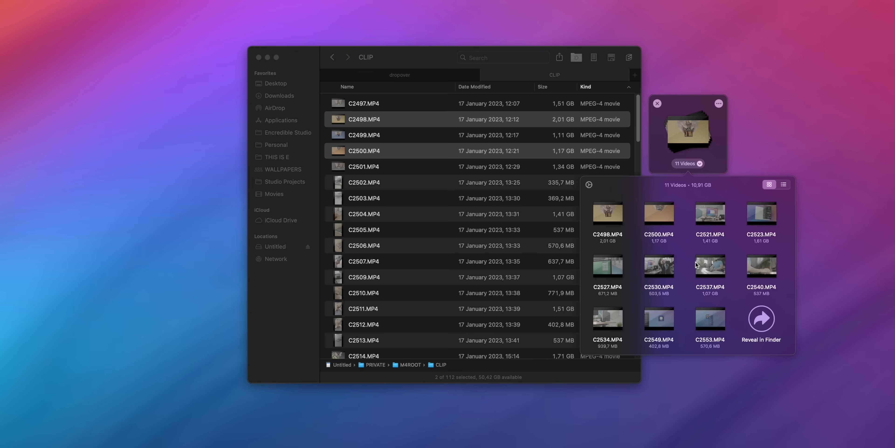
pyautogui.click(783, 183)
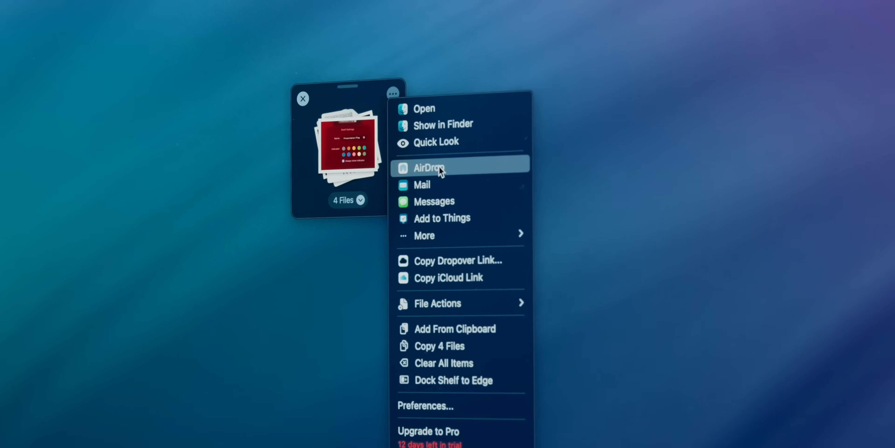
pyautogui.moveTo(444, 221)
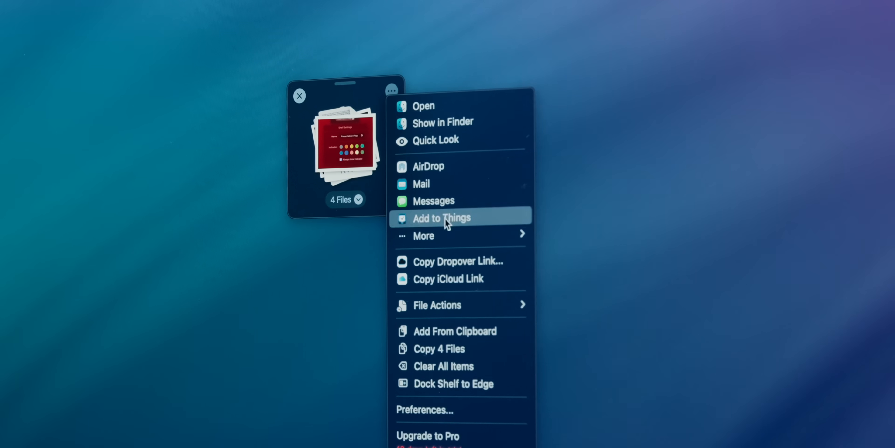
pyautogui.moveTo(447, 280)
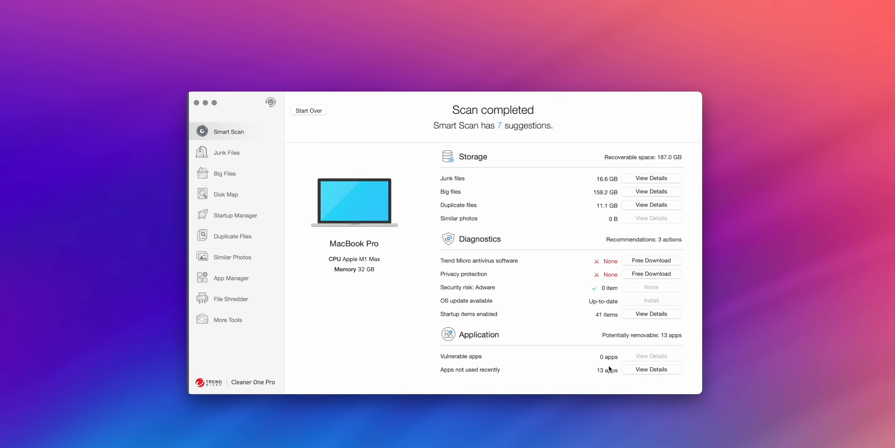
# In App Manager, remove logioptionsplus along with its leftover files and confirm
pyautogui.click(231, 278)
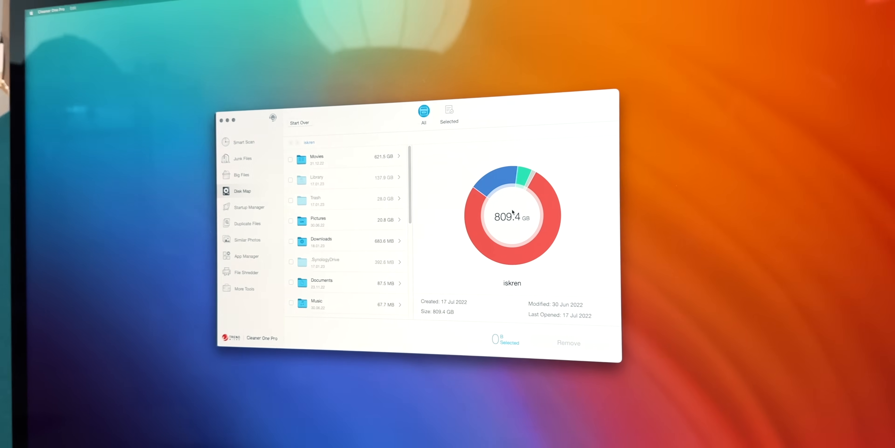
pyautogui.click(247, 256)
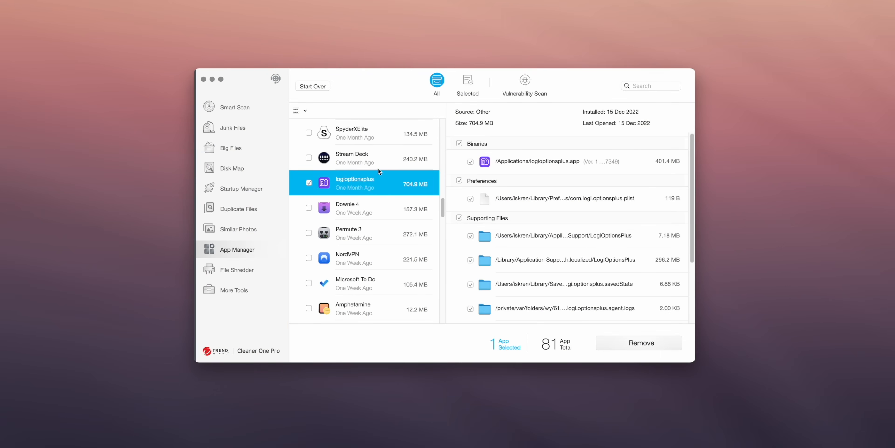
pyautogui.click(638, 343)
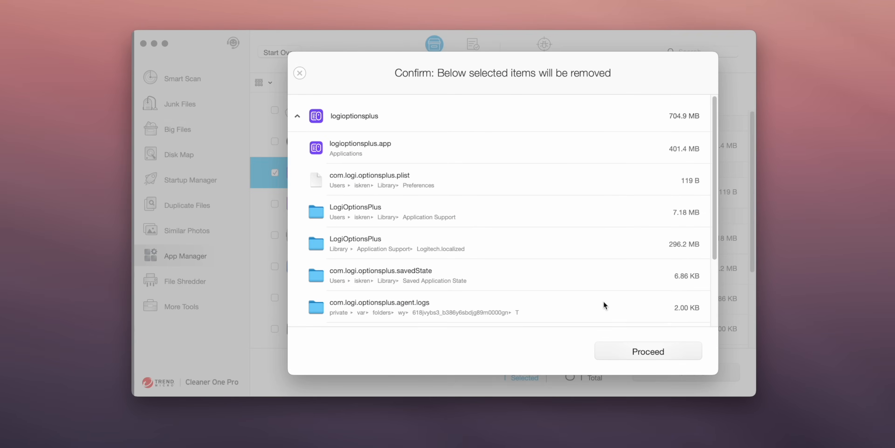
pyautogui.click(648, 351)
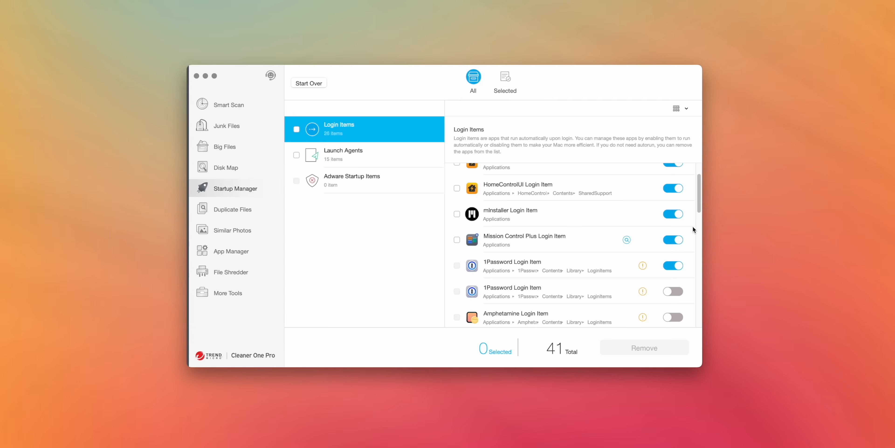
pyautogui.moveTo(690, 256)
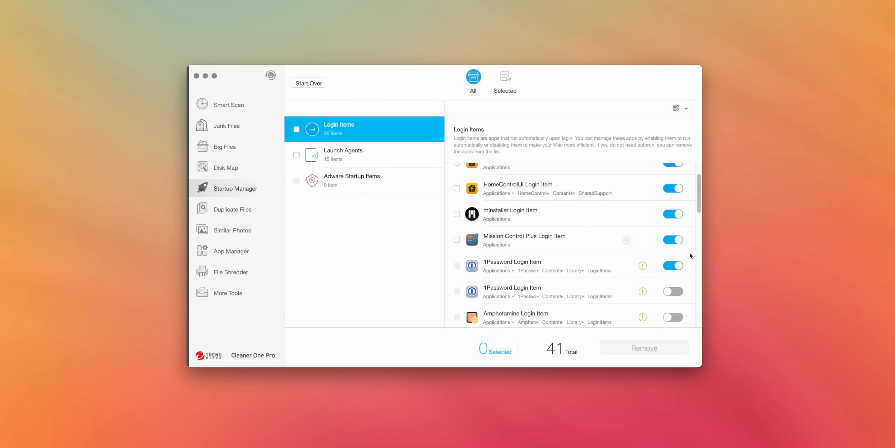
# Toggle the Amphetamine and second 1Password login items, then run a new scan
pyautogui.click(673, 317)
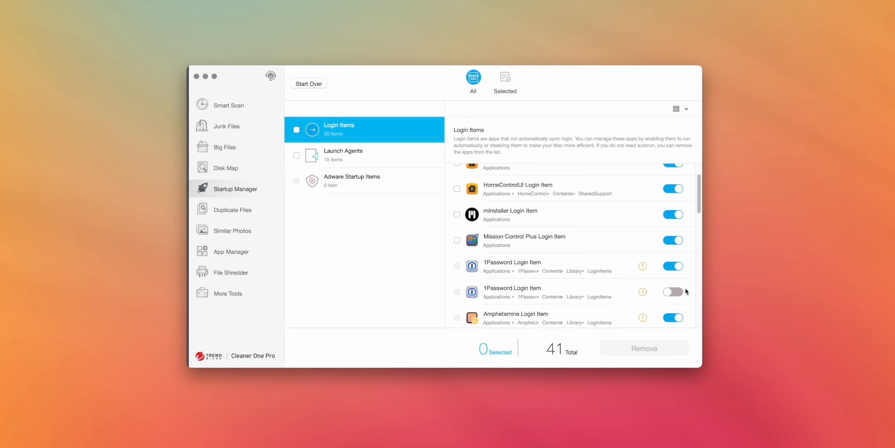
pyautogui.click(232, 210)
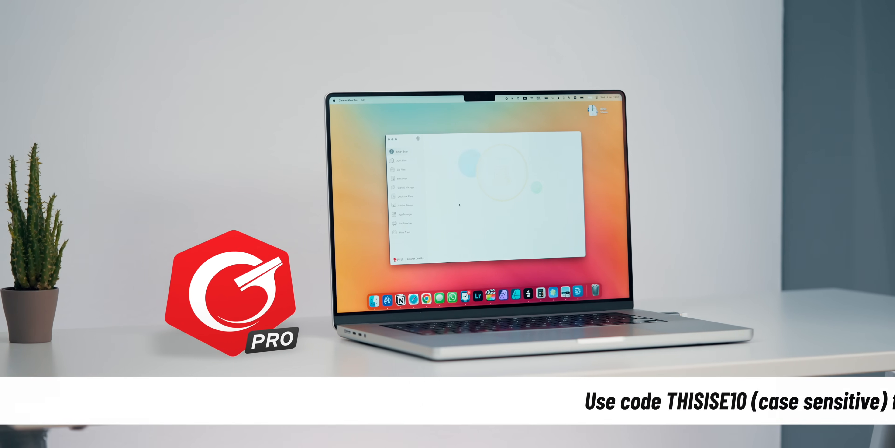
pyautogui.click(401, 151)
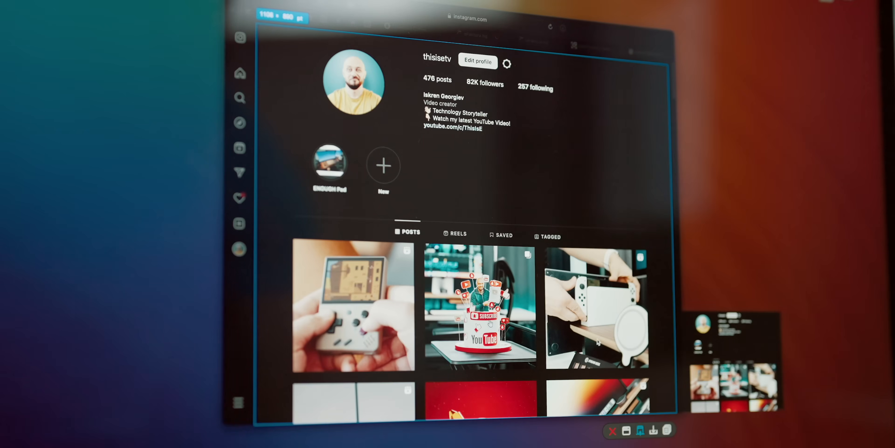
# Capture the entire page from the top, then scroll down for a stitched scrolling capture
pyautogui.scroll(-3)
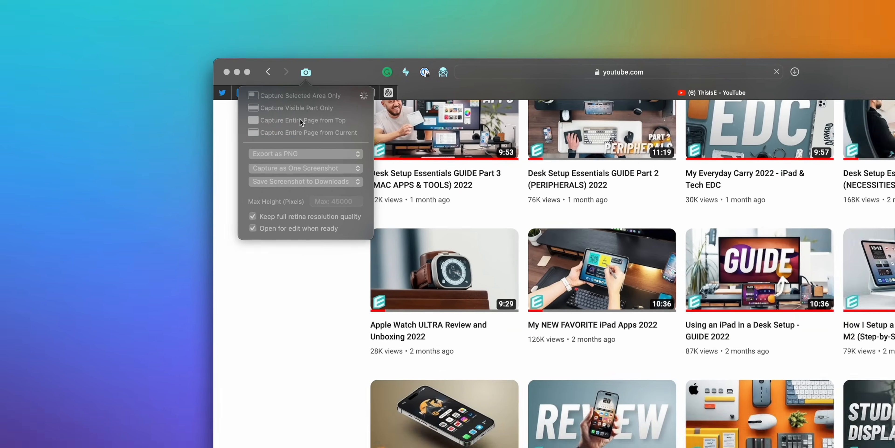
pyautogui.click(303, 119)
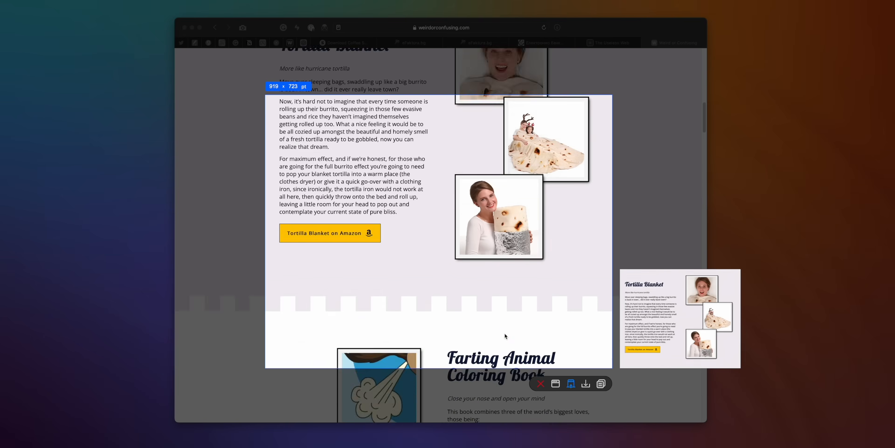
pyautogui.scroll(-3)
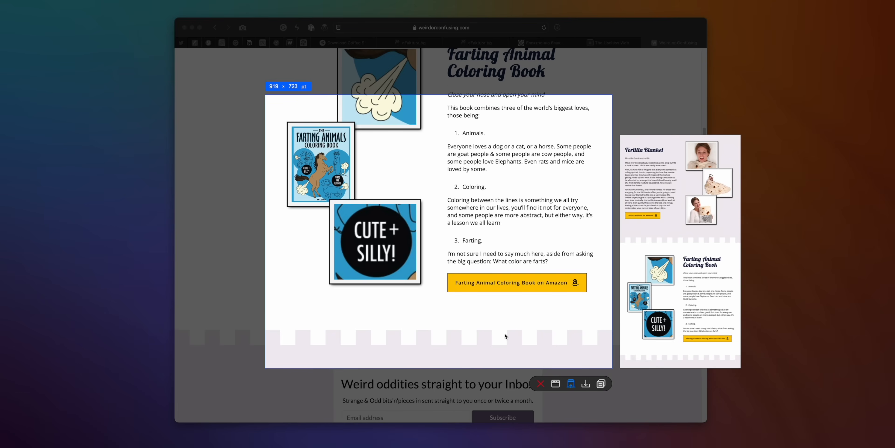
pyautogui.scroll(-3)
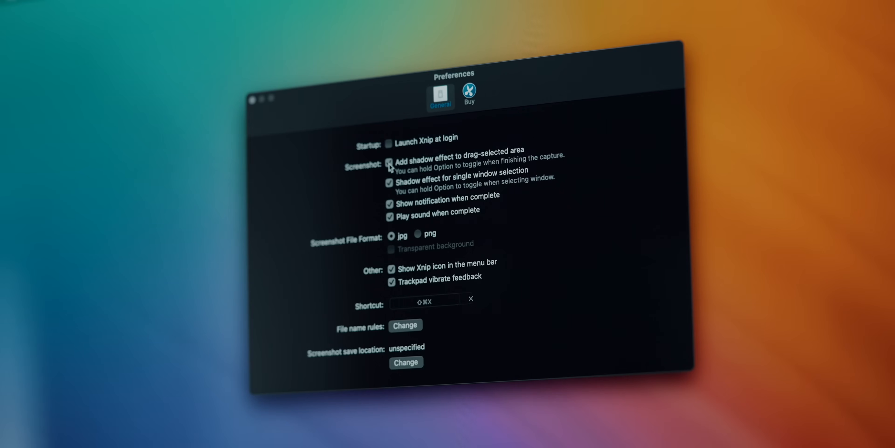
# Enable the shadow effect for drag-selected areas and capture the HomePod image region
pyautogui.click(389, 163)
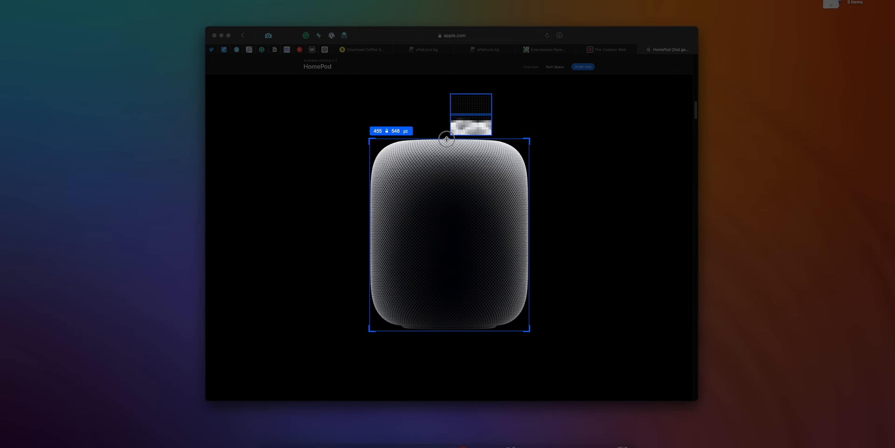
pyautogui.moveTo(445, 139); pyautogui.dragTo(446, 326)
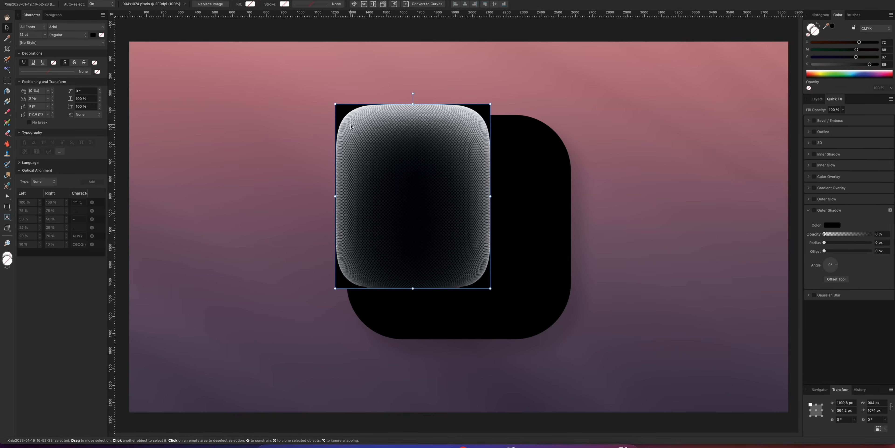
# Place the HomePod layer on the Affinity Photo canvas, then return to Xnip's menu bar icon
pyautogui.moveTo(411, 197); pyautogui.dragTo(442, 208)
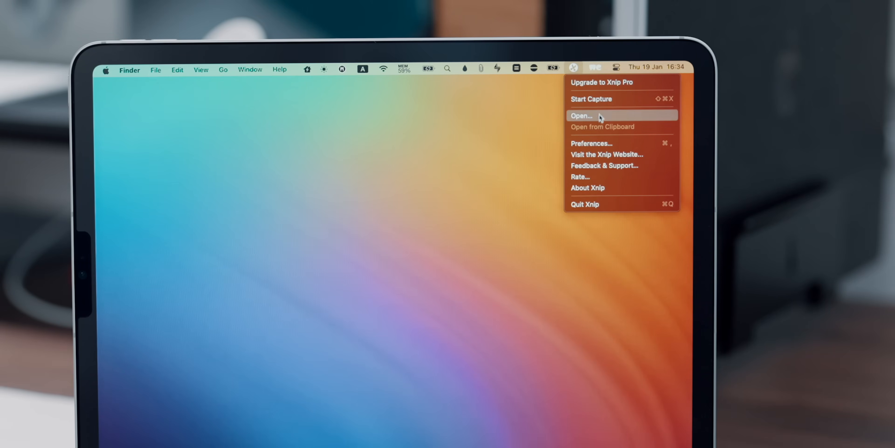
pyautogui.click(601, 81)
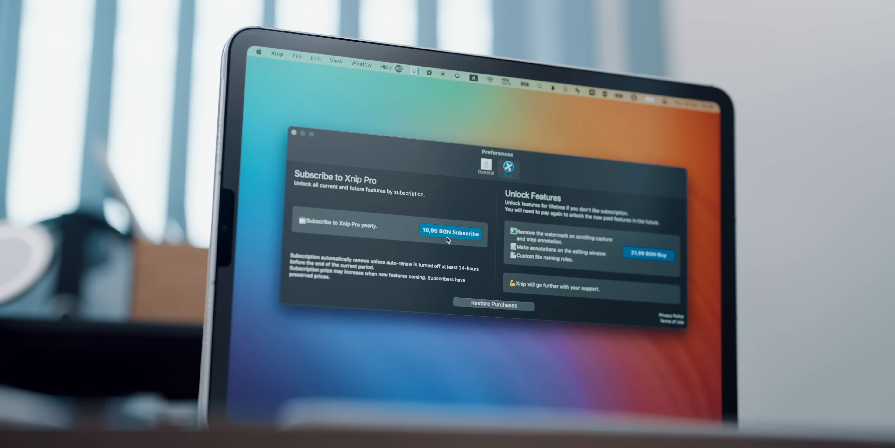
pyautogui.moveTo(628, 266)
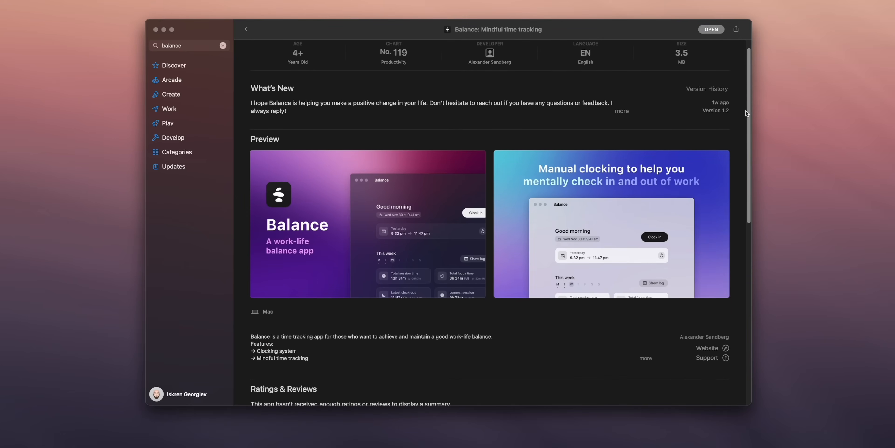
# Open Balance, clock in, raise the break to 10 minutes and start the 40-minute focus session
pyautogui.click(739, 223)
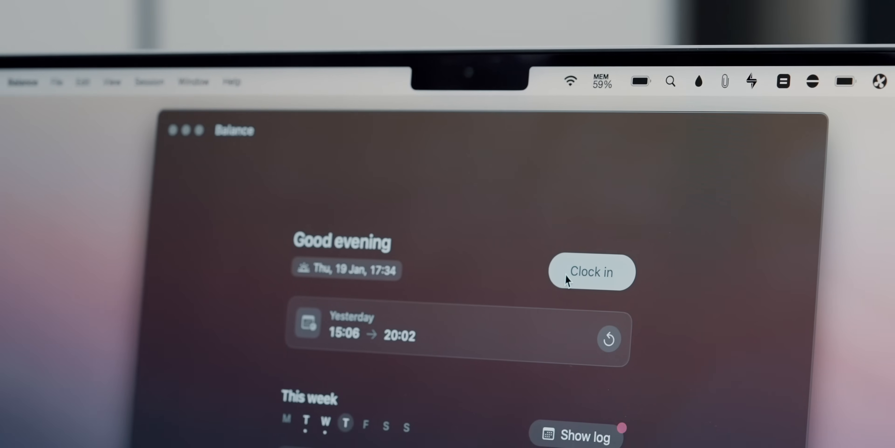
pyautogui.click(591, 271)
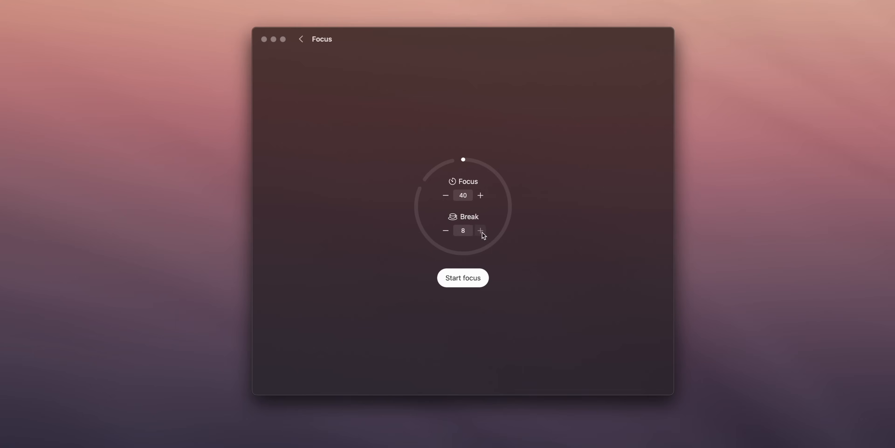
pyautogui.click(481, 230)
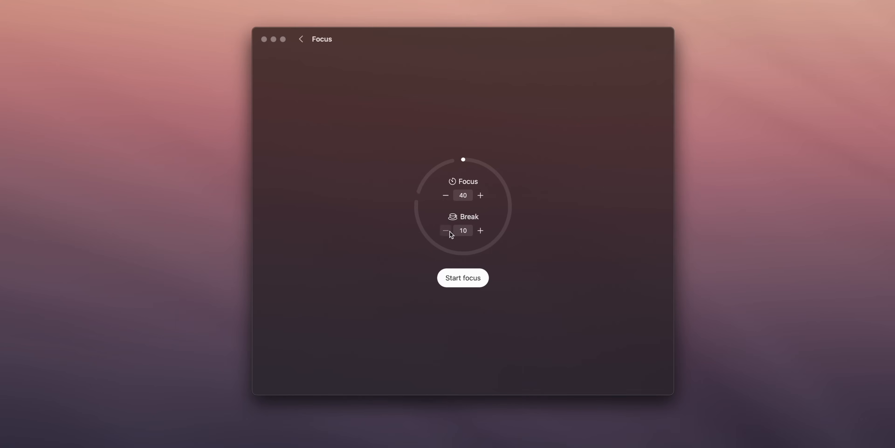
pyautogui.click(463, 278)
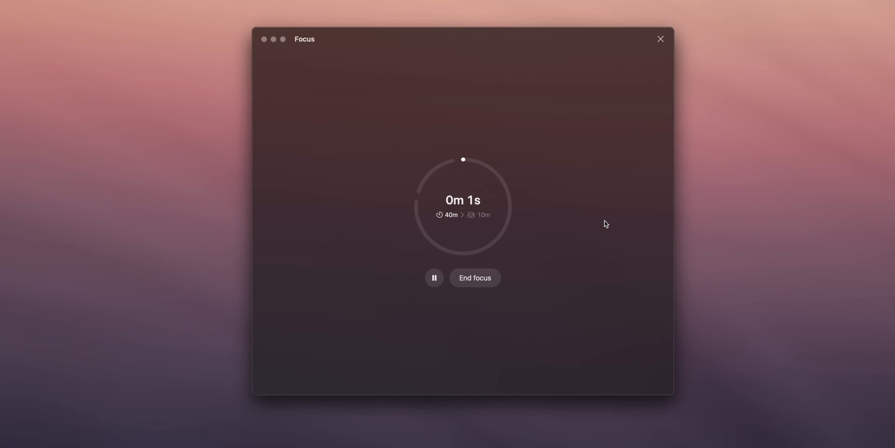